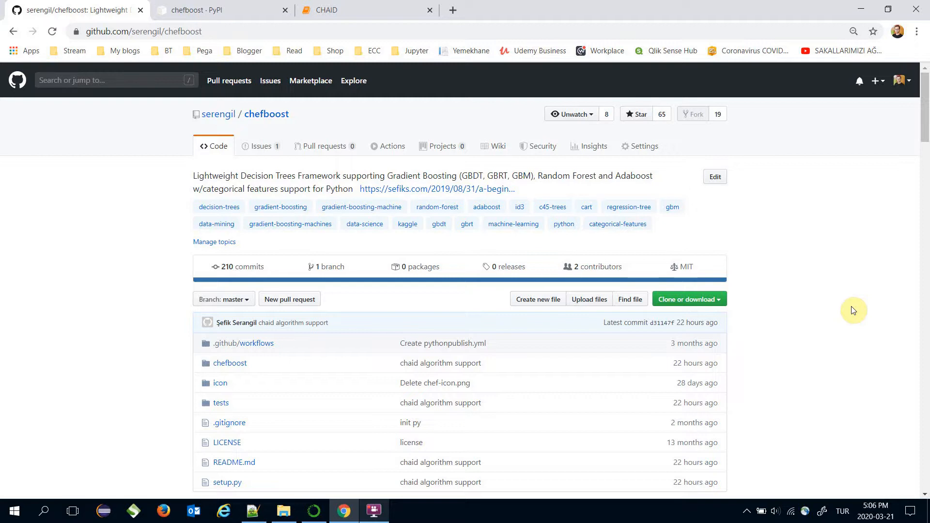
{"action": "mouse_move", "coordinate": [847, 256]}
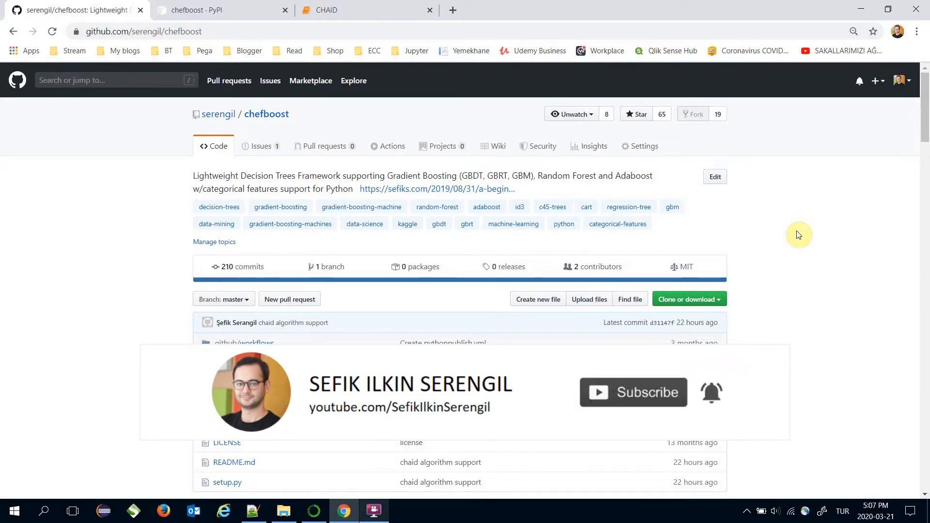
Switch to the chefboost PyPI tab to see its pip install command
{"action": "left_click", "coordinate": [219, 10]}
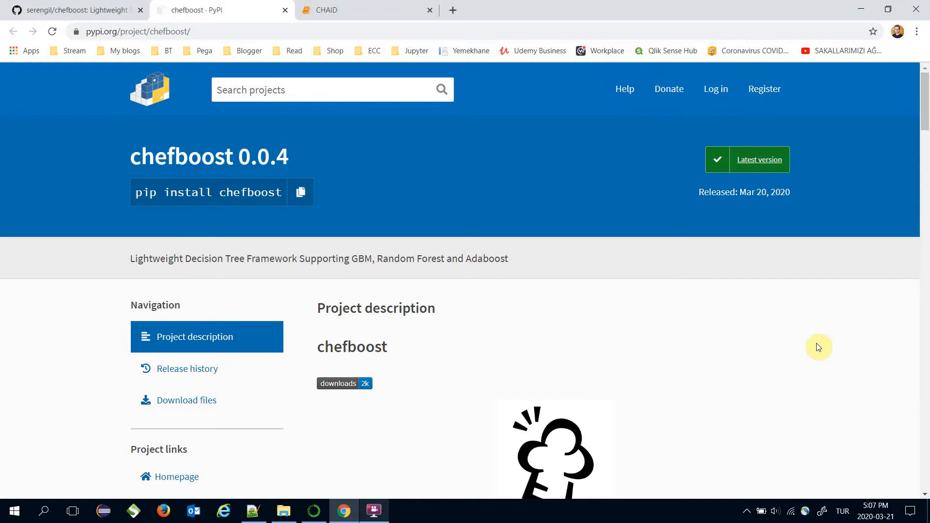
View golf.txt, then go back to the CHAID notebook
{"action": "left_click", "coordinate": [364, 10]}
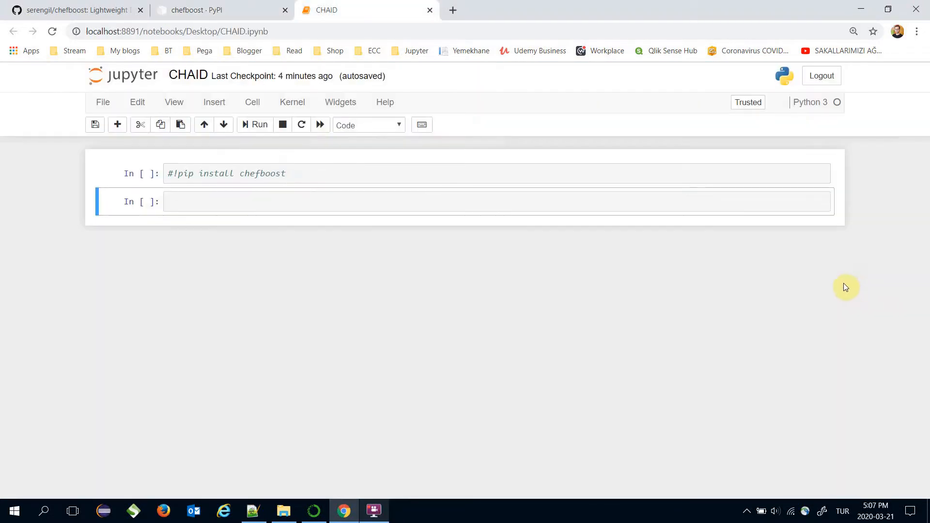
{"action": "mouse_move", "coordinate": [215, 173]}
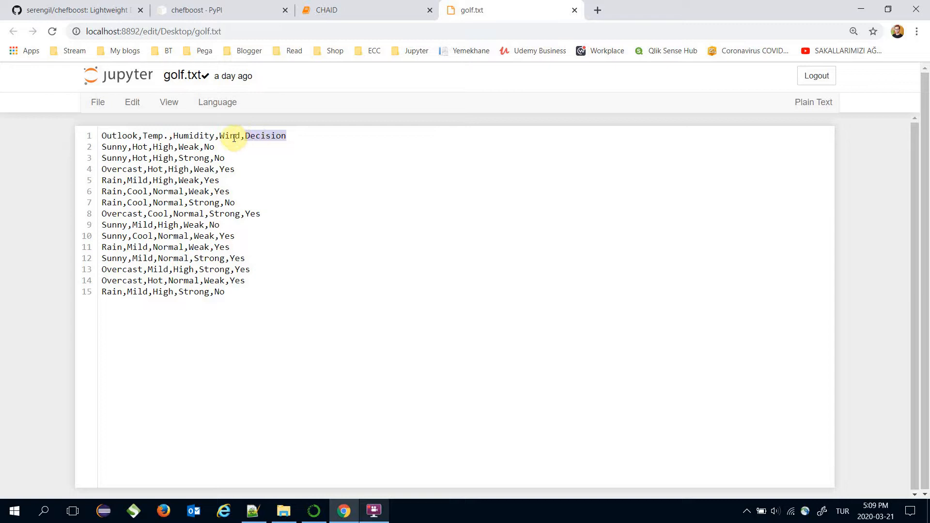
{"action": "left_click", "coordinate": [103, 135]}
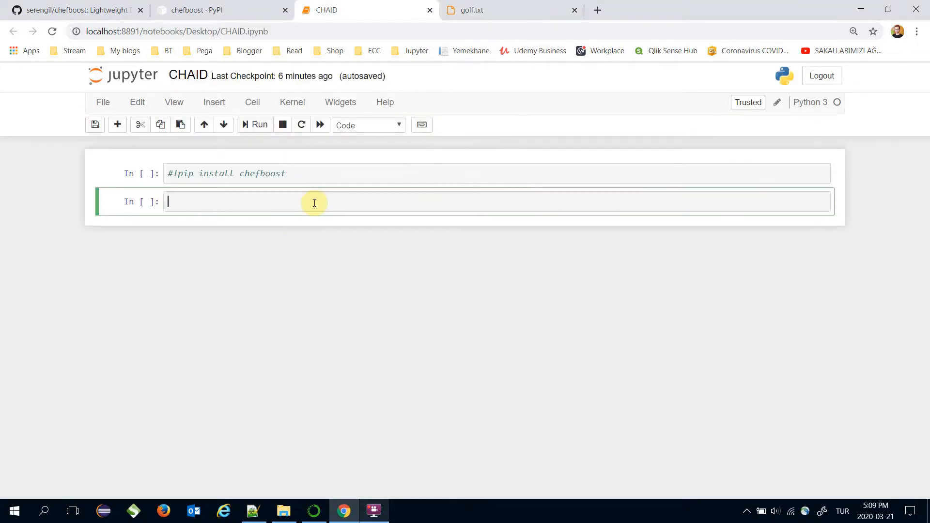
Import Chefboost as cb and pandas as pd, and run the cell
{"action": "type", "text": "from"}
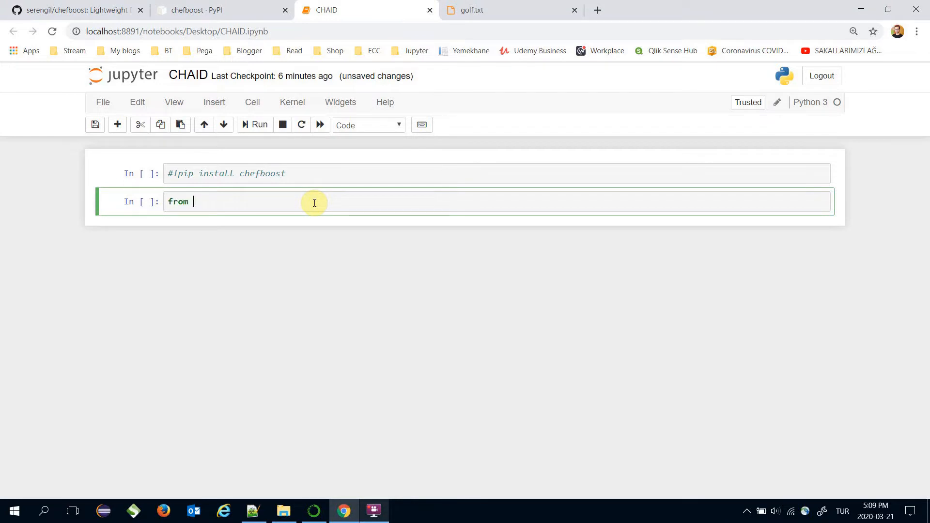
{"action": "type", "text": "chefboost imp"}
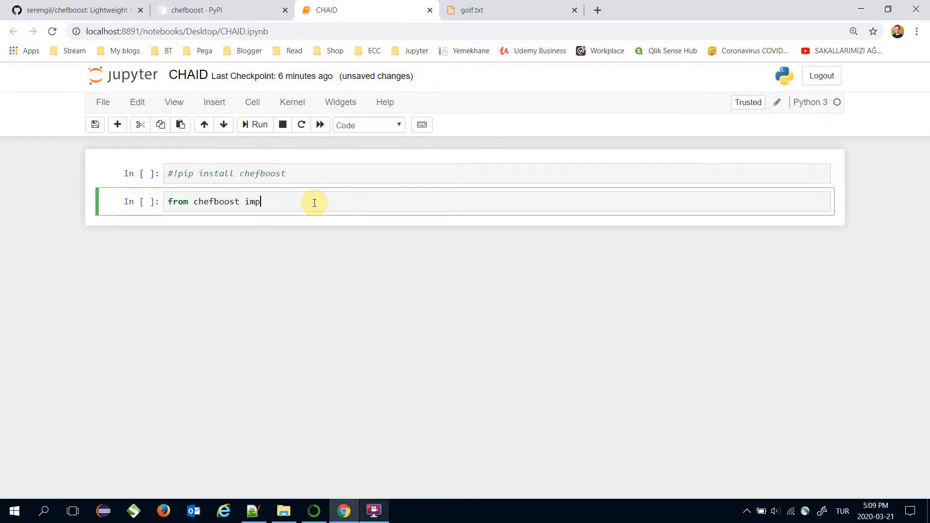
{"action": "type", "text": "ort Chefboost as"}
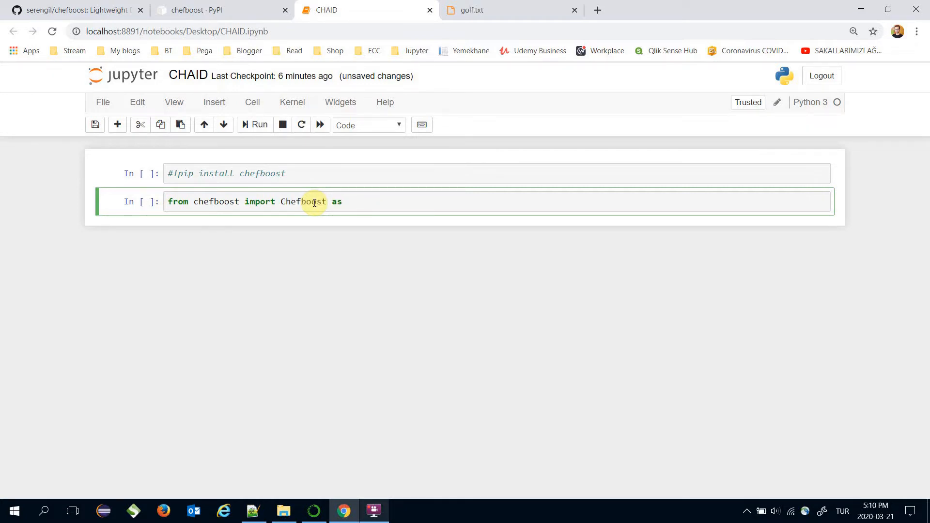
{"action": "type", "text": "cb"}
{"action": "type", "text": "import p"}
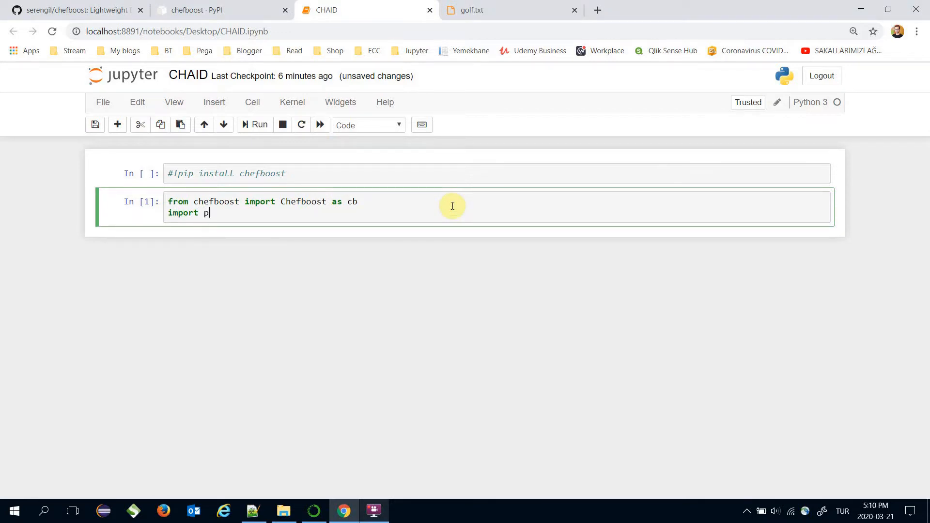
{"action": "type", "text": "andas as pd"}
{"action": "type", "text": "df"}
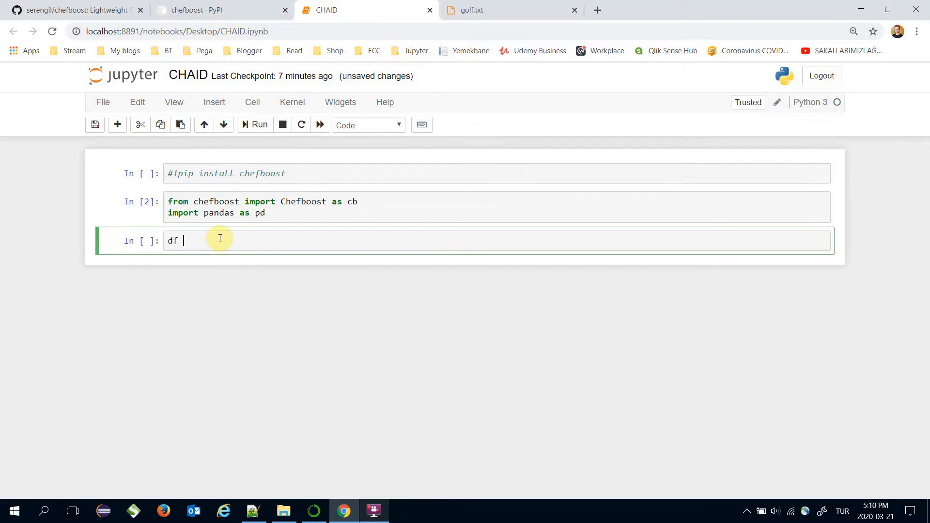
Write df = pd.read_csv("golf.txt") in the next cell
{"action": "type", "text": "= pd."}
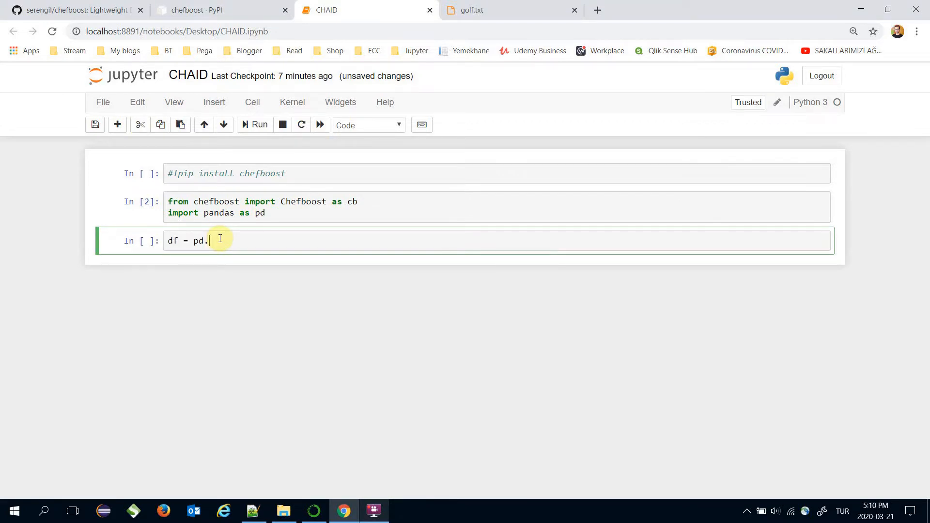
{"action": "type", "text": "read_cs"}
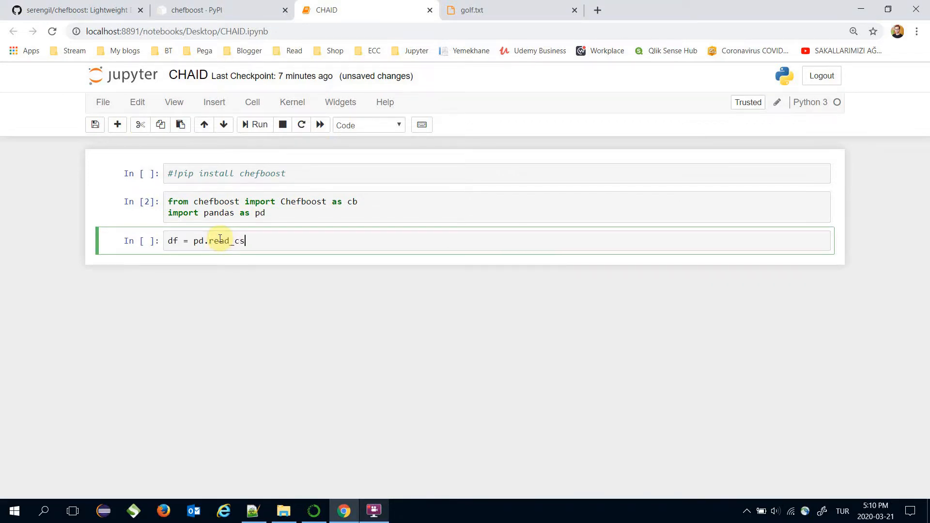
{"action": "type", "text": "v(\"\")"}
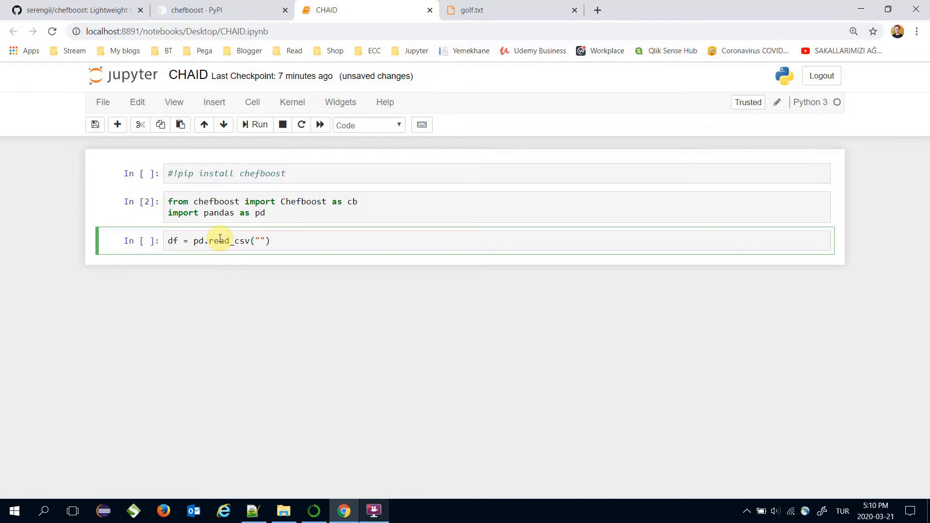
{"action": "type", "text": "golf.txt"}
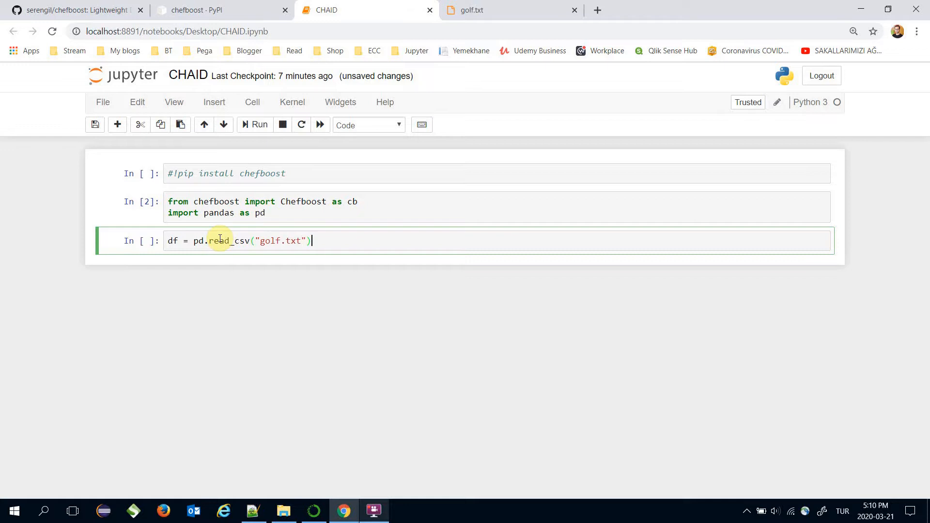
Preview the data with df.head() and write cb.fit(df, config) in a new cell
{"action": "left_click", "coordinate": [255, 124]}
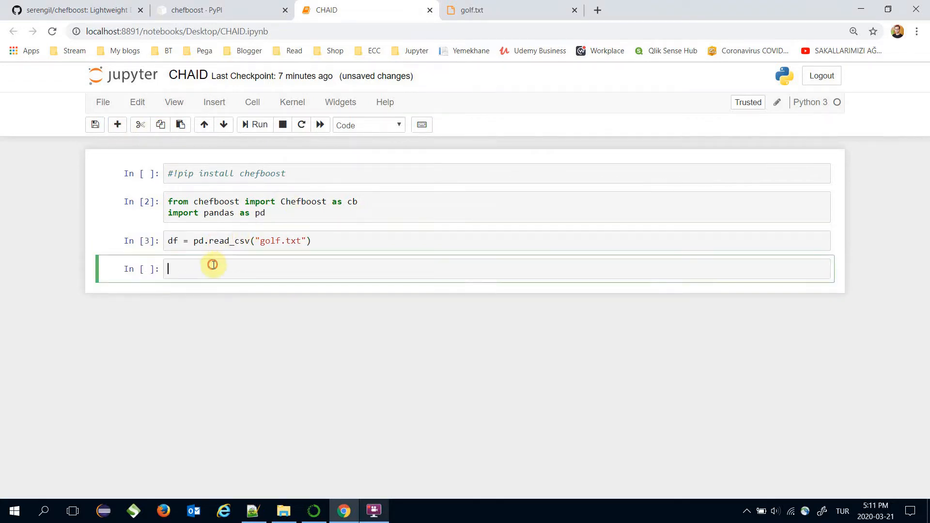
{"action": "type", "text": "df.head("}
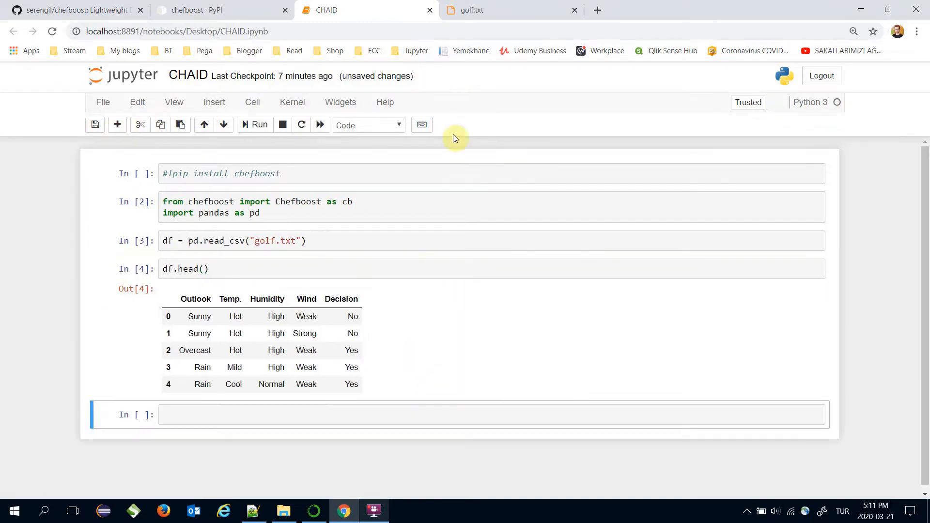
{"action": "type", "text": "c"}
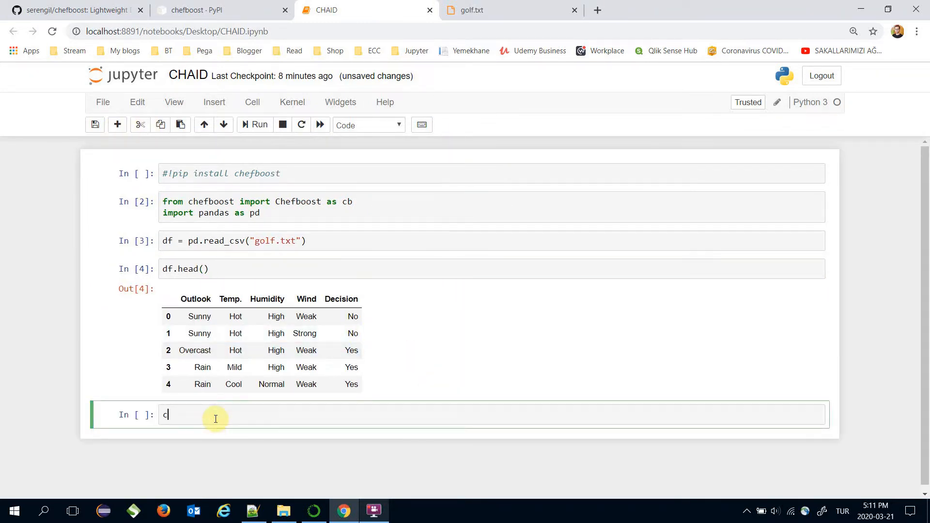
{"action": "type", "text": "b.fit"}
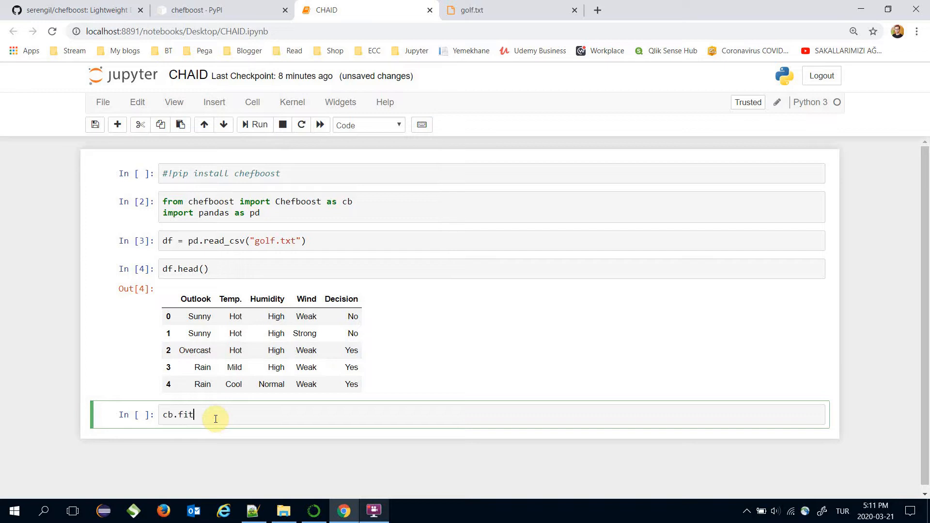
{"action": "type", "text": "()"}
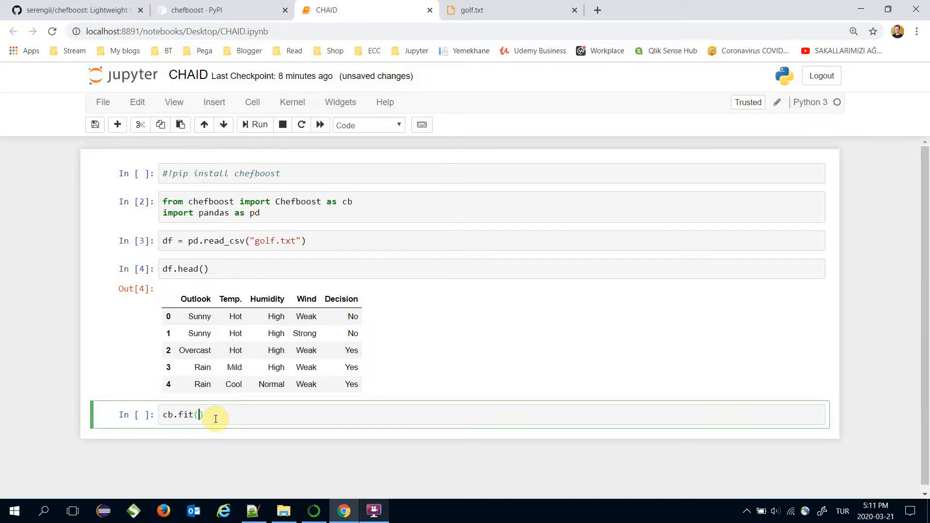
{"action": "type", "text": "df, c"}
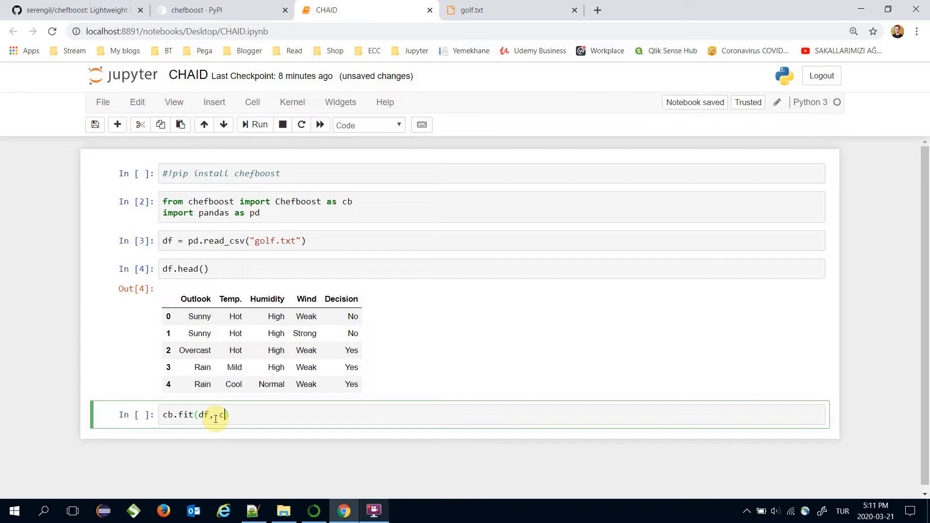
{"action": "type", "text": "config"}
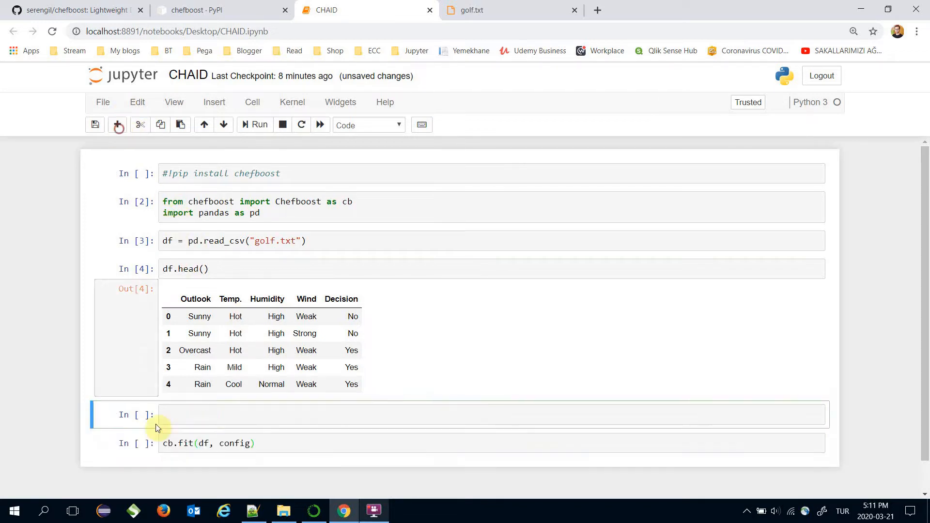
Run config = {'algorithm': 'CHAID'} and change the fit call to tree = cb.fit(df, config)
{"action": "type", "text": "config ="}
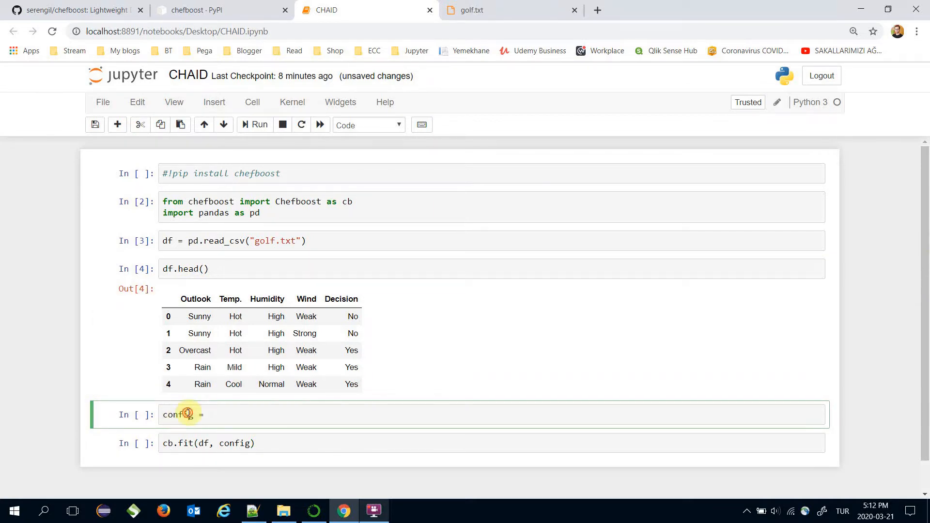
{"action": "type", "text": "config = {}"}
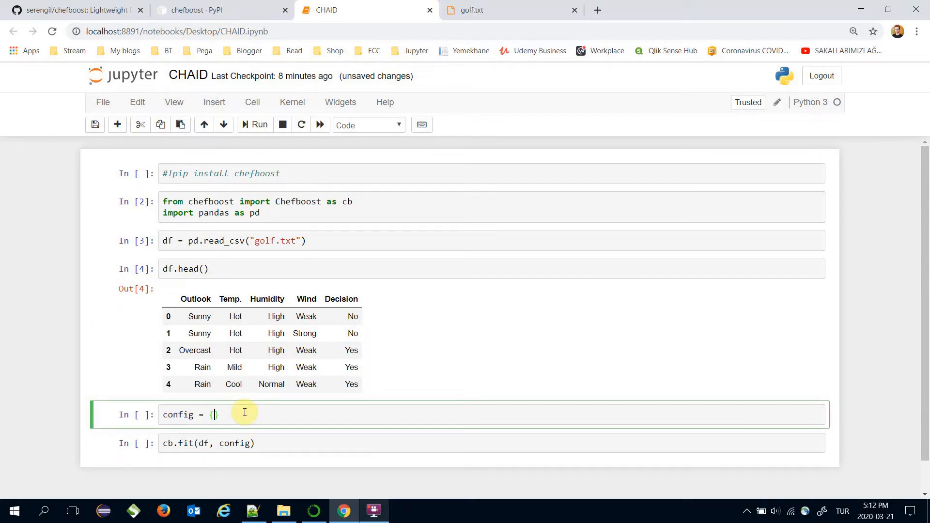
{"action": "type", "text": "'"}
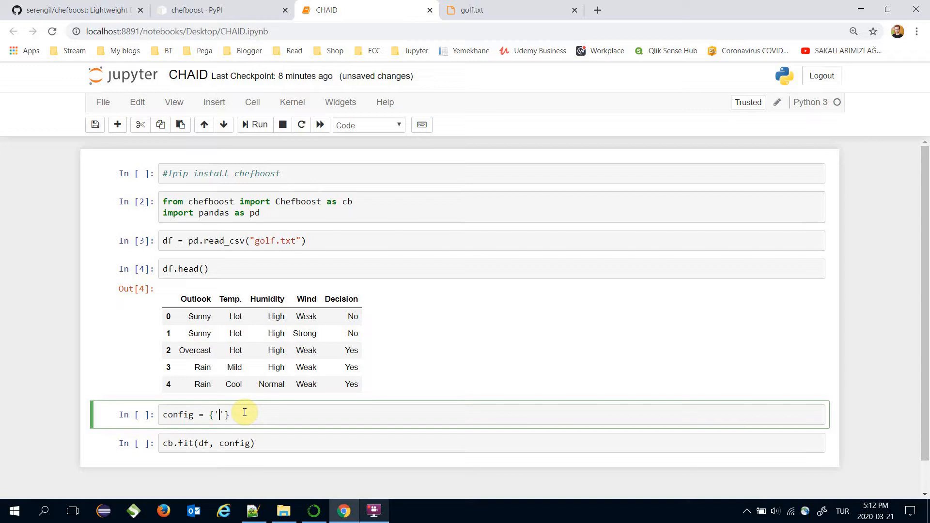
{"action": "type", "text": "algor"}
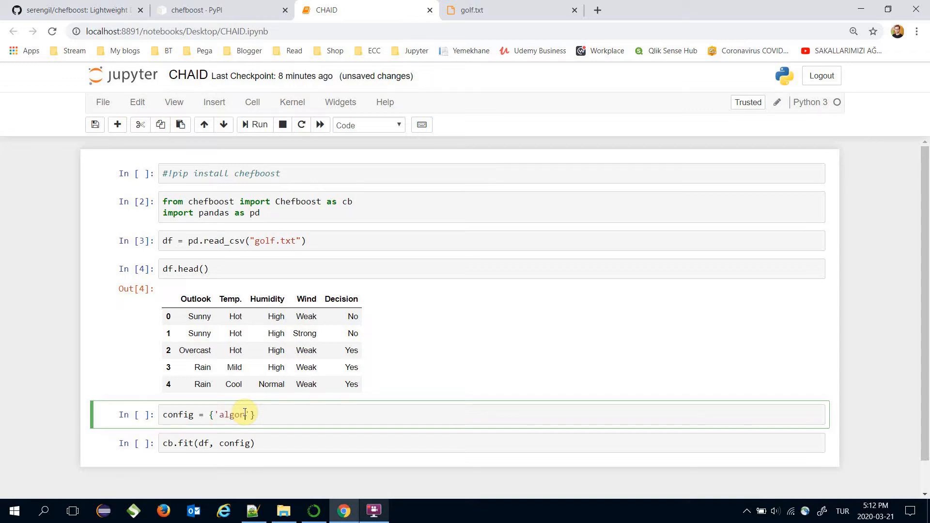
{"action": "type", "text": "ithm': ''"}
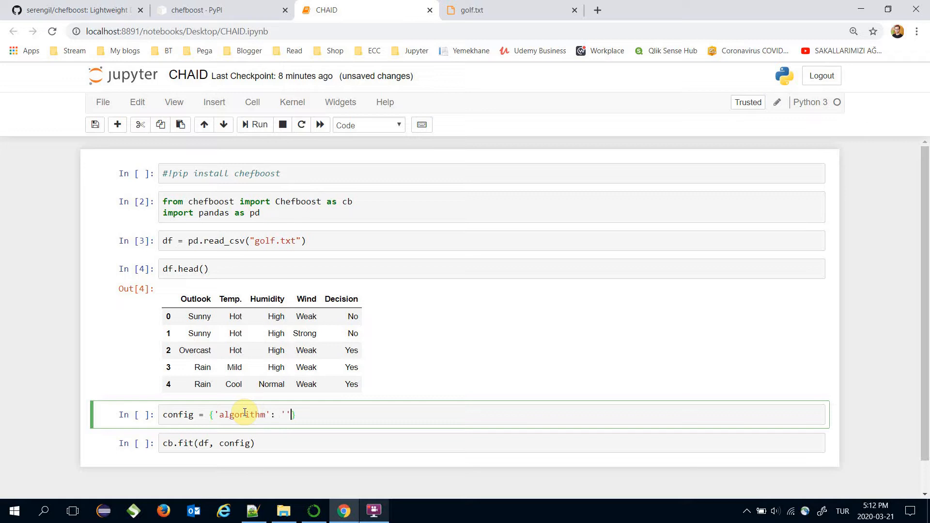
{"action": "type", "text": "CHAID"}
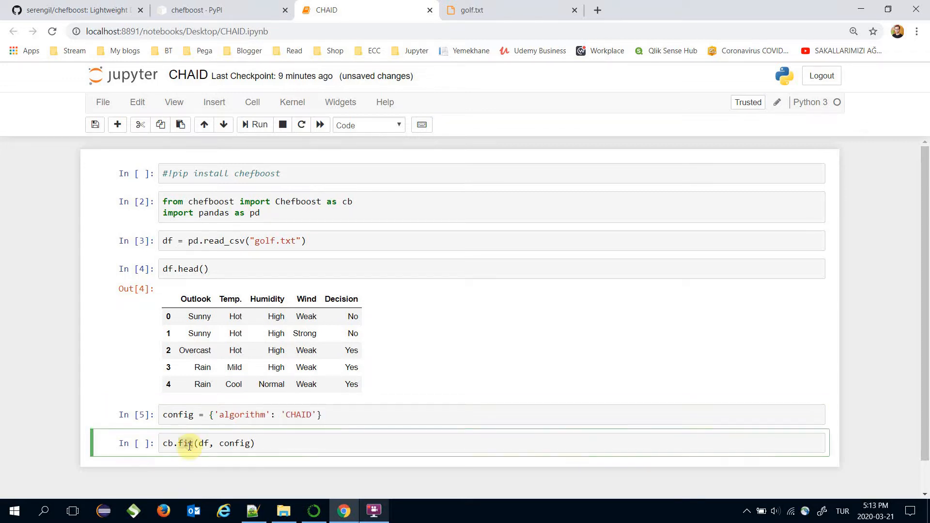
{"action": "mouse_move", "coordinate": [185, 438]}
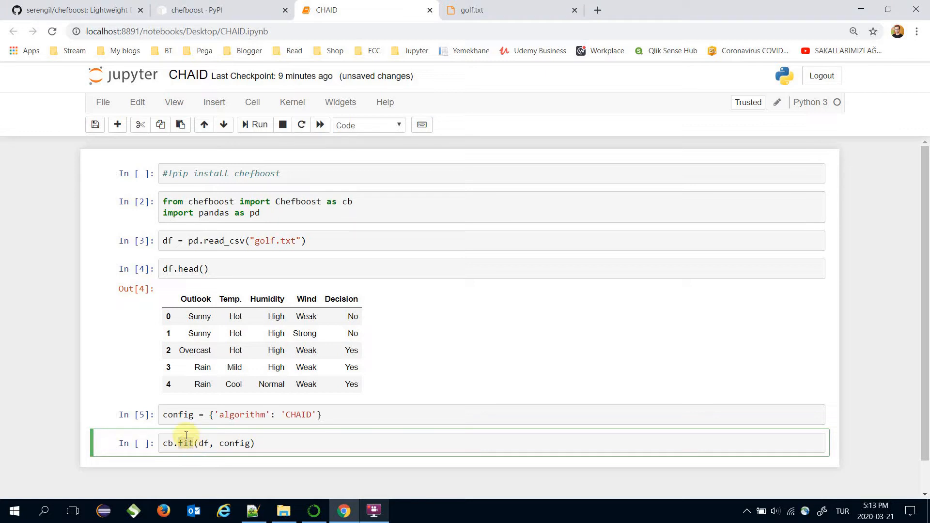
{"action": "type", "text": "tree"}
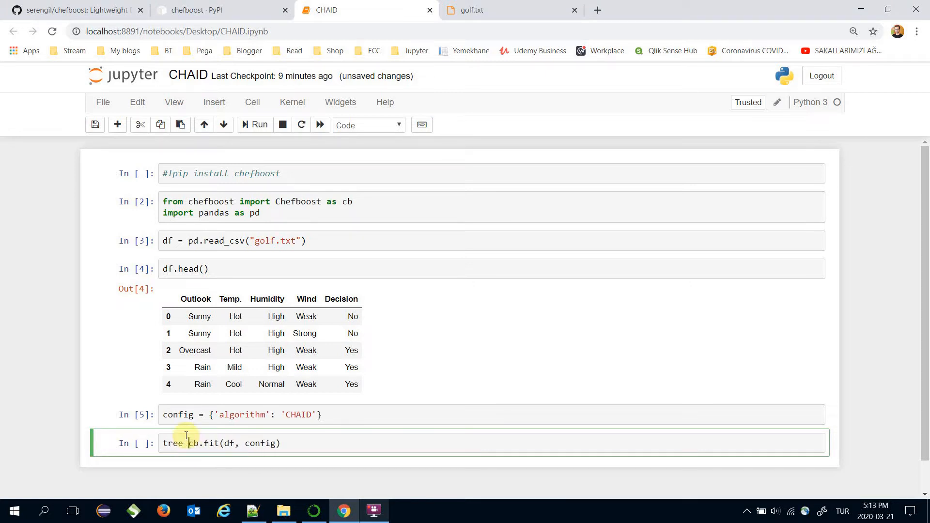
{"action": "type", "text": "="}
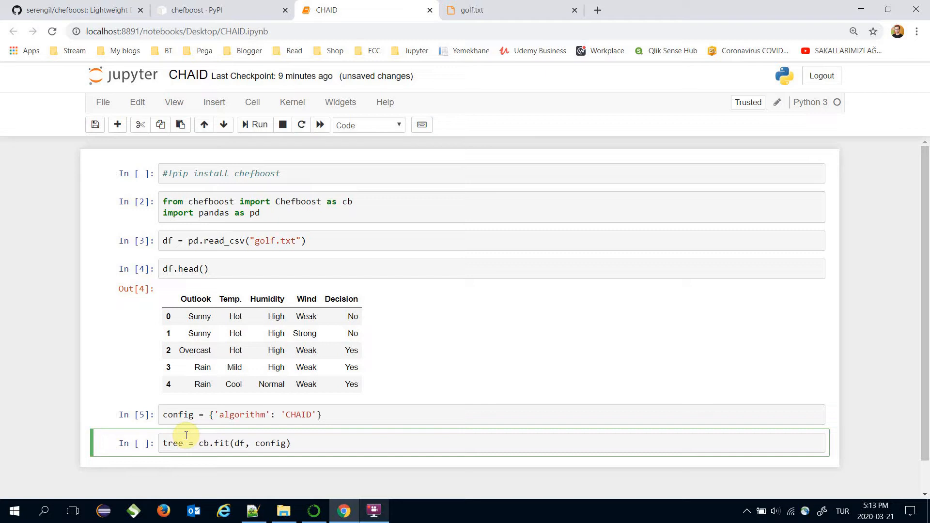
Run tree = cb.fit(df, config), building a CHAID tree with 100% accuracy
{"action": "left_click", "coordinate": [253, 125]}
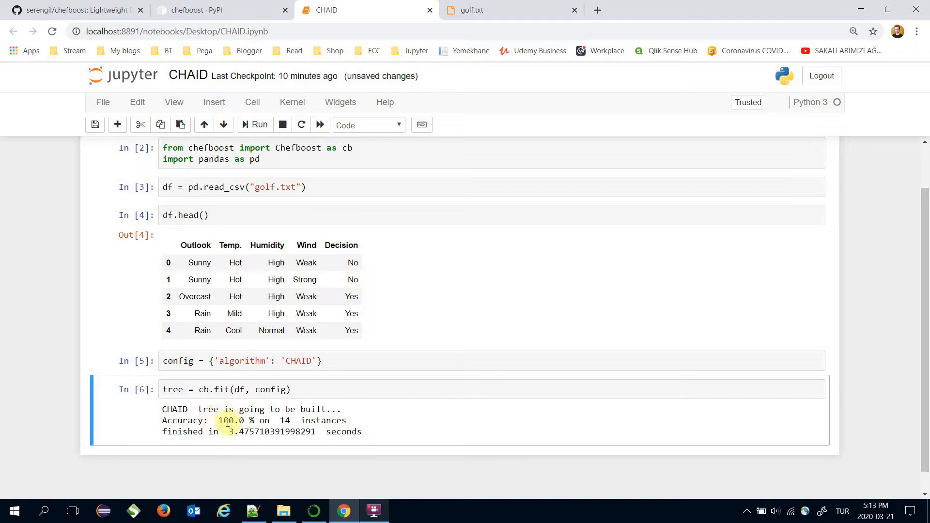
{"action": "mouse_move", "coordinate": [214, 420]}
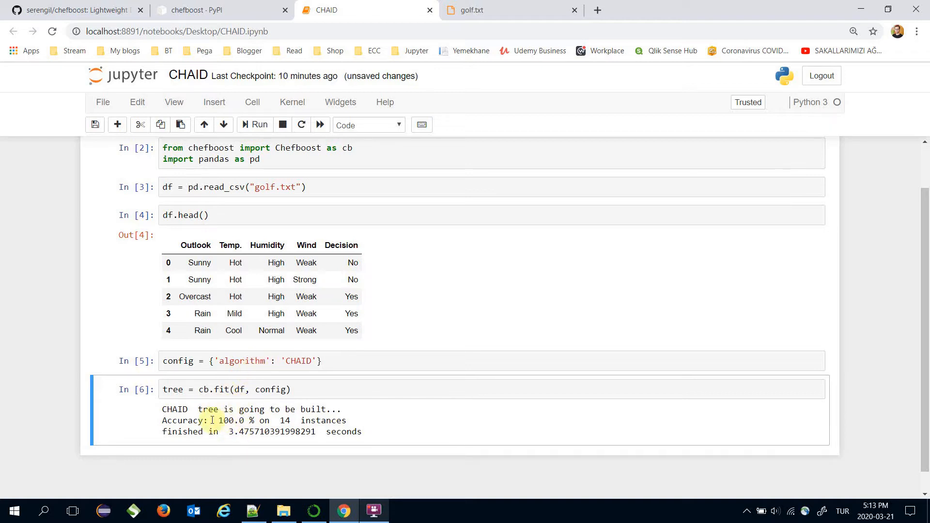
{"action": "mouse_move", "coordinate": [374, 301]}
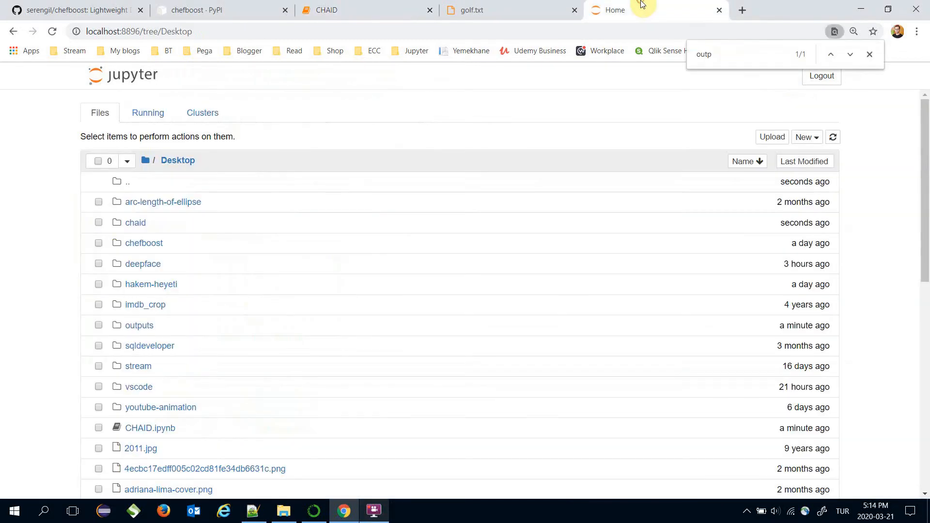
{"action": "mouse_move", "coordinate": [186, 421]}
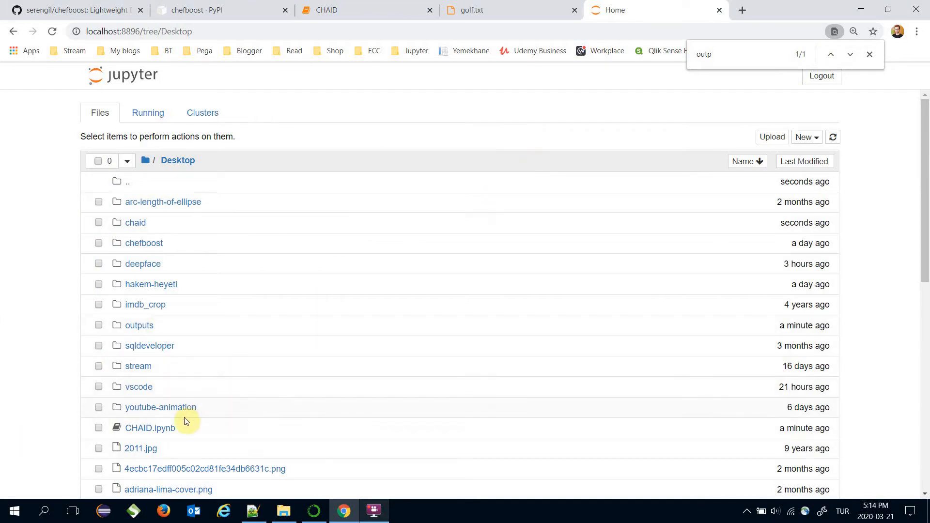
Open rules.py in Desktop/outputs/rules and review its findDecision rules
{"action": "double_click", "coordinate": [148, 427]}
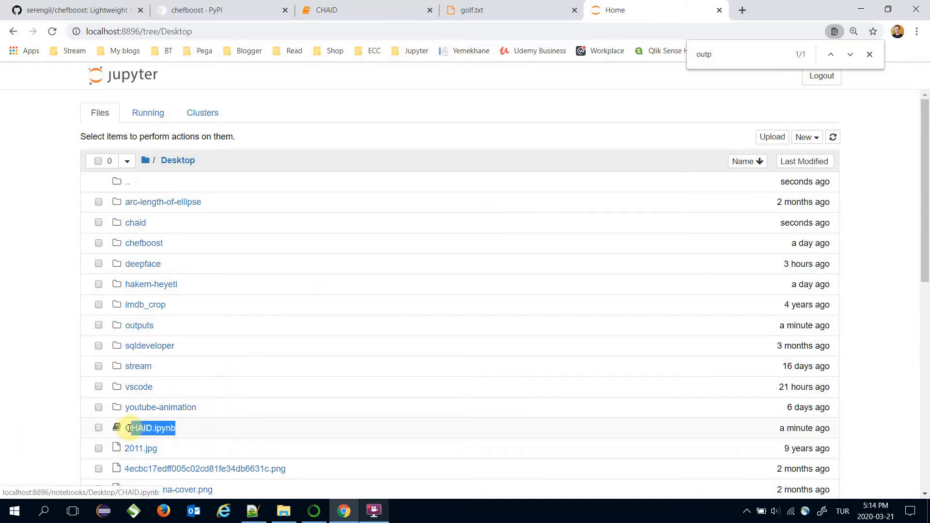
{"action": "left_click", "coordinate": [139, 325]}
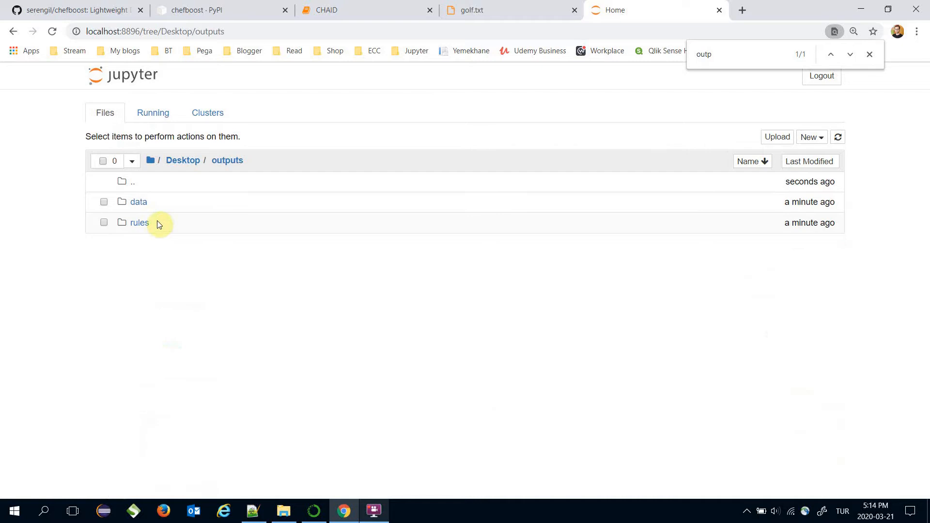
{"action": "left_click", "coordinate": [138, 222]}
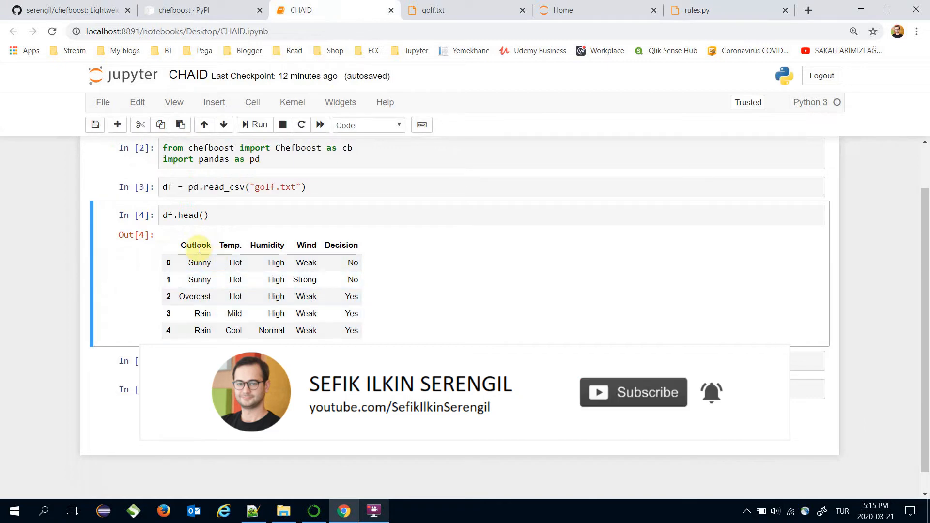
{"action": "left_click", "coordinate": [711, 10]}
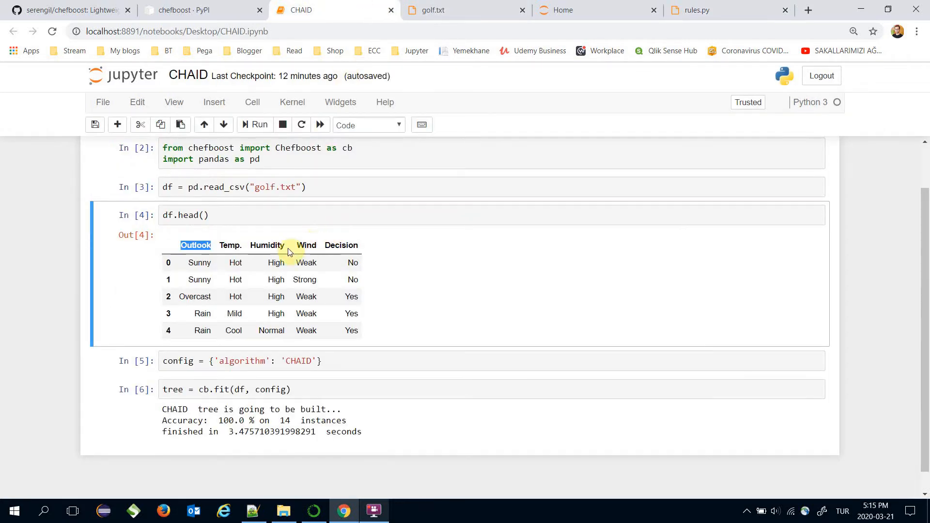
{"action": "left_click", "coordinate": [711, 10]}
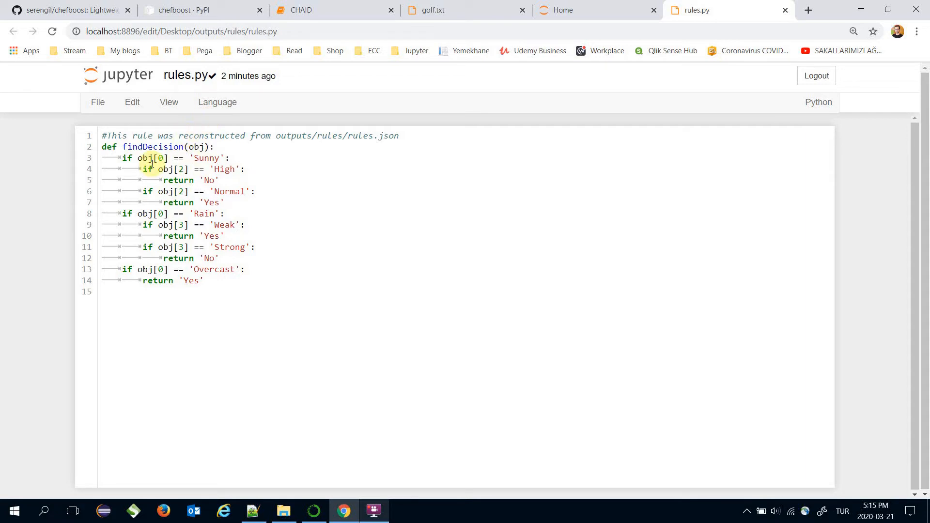
{"action": "left_click", "coordinate": [180, 191]}
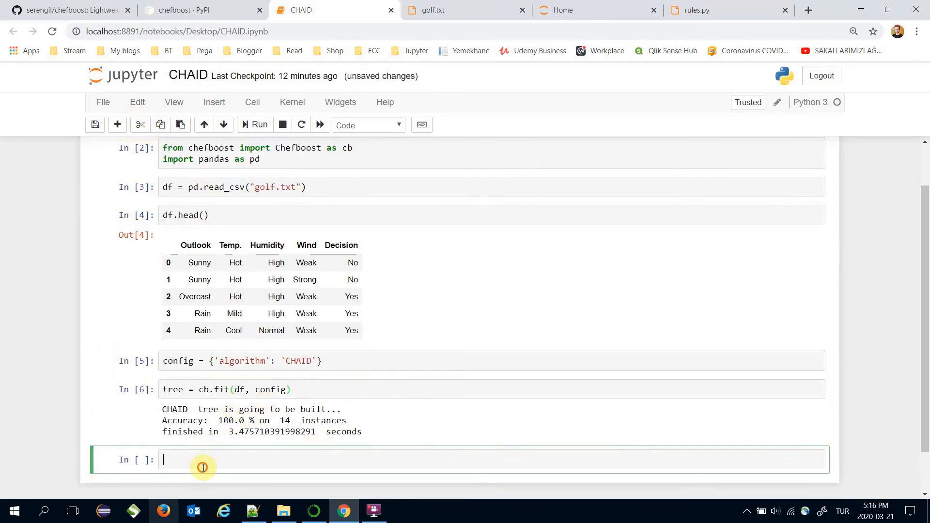
Start a cb.predict(tree, ...) call in the new cell
{"action": "type", "text": "cb."}
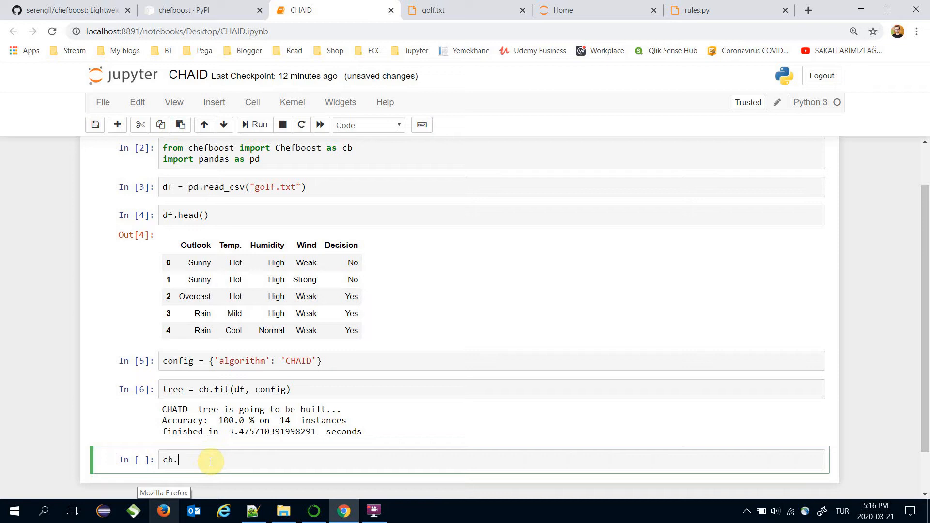
{"action": "type", "text": "predict()"}
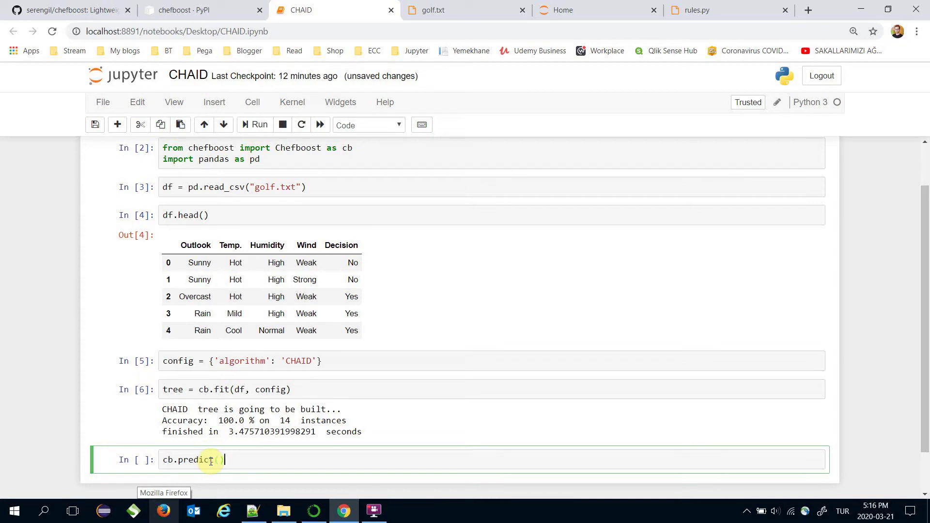
{"action": "type", "text": "tree,"}
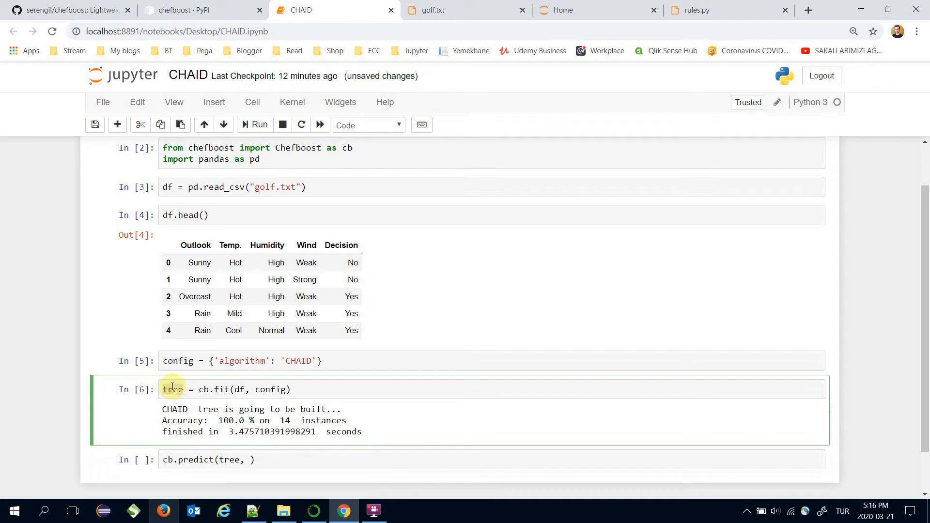
Define test_instance = ['Sunny', 'Hot', 'High', 'Weak'] and predict it, returning 'No'
{"action": "left_click", "coordinate": [243, 460]}
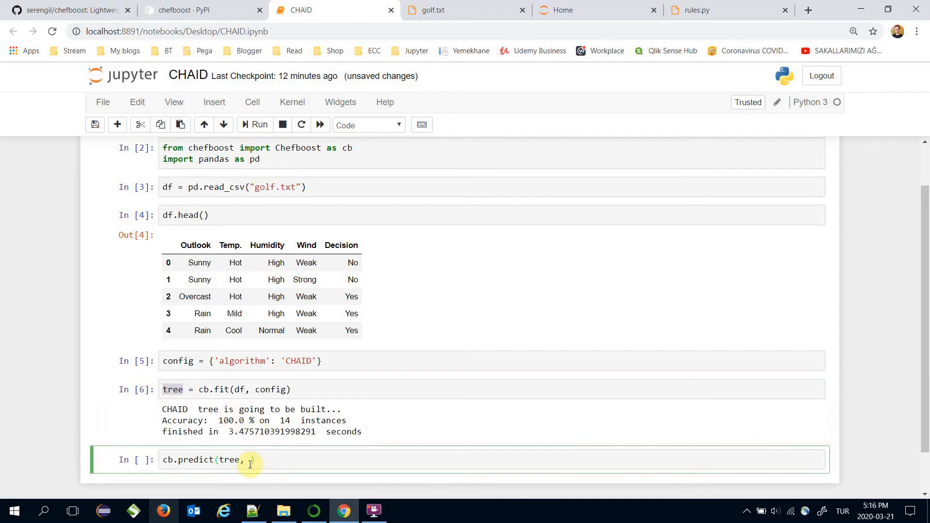
{"action": "type", "text": "test_instance"}
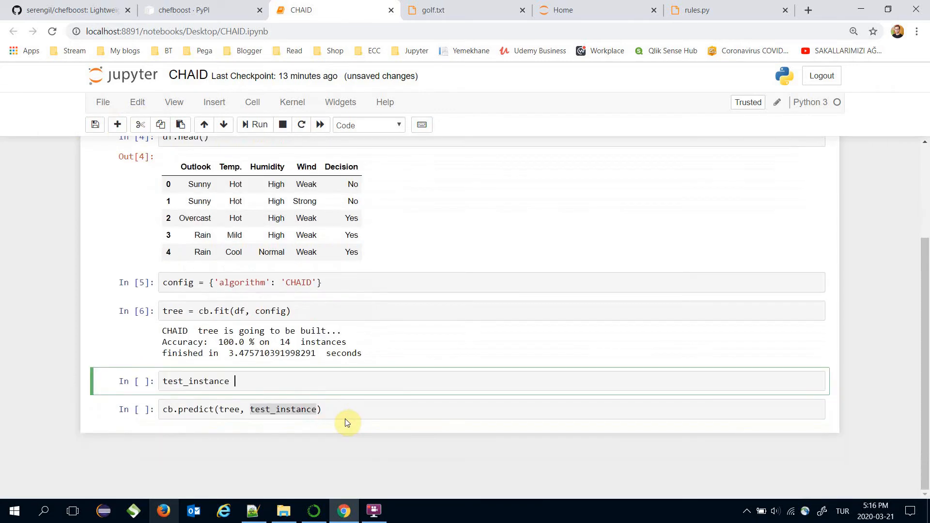
{"action": "type", "text": "="}
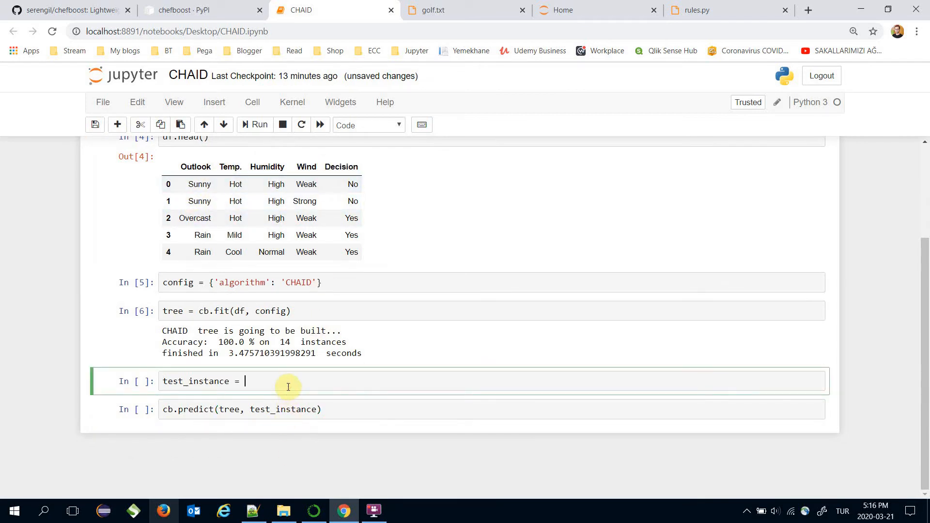
{"action": "type", "text": "['Sunny', 'Hot', 'High', 'Weak']"}
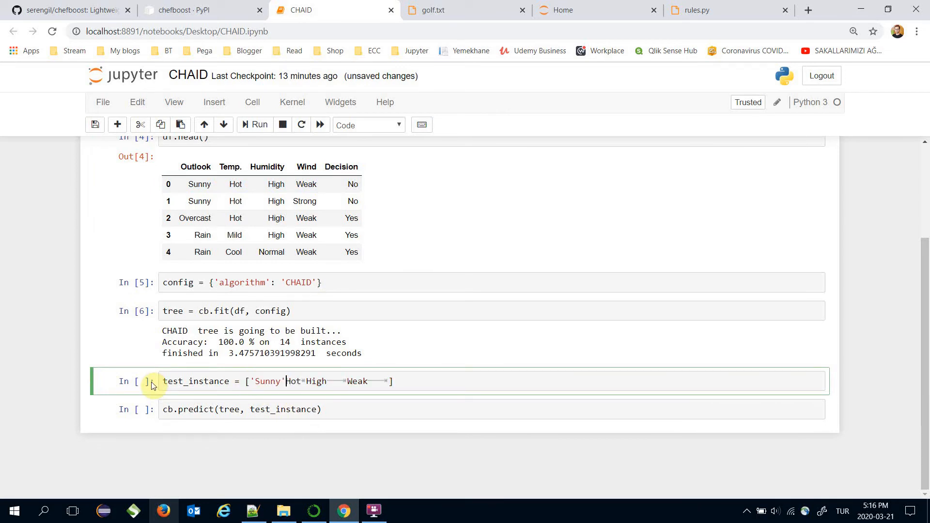
{"action": "type", "text": "', '"}
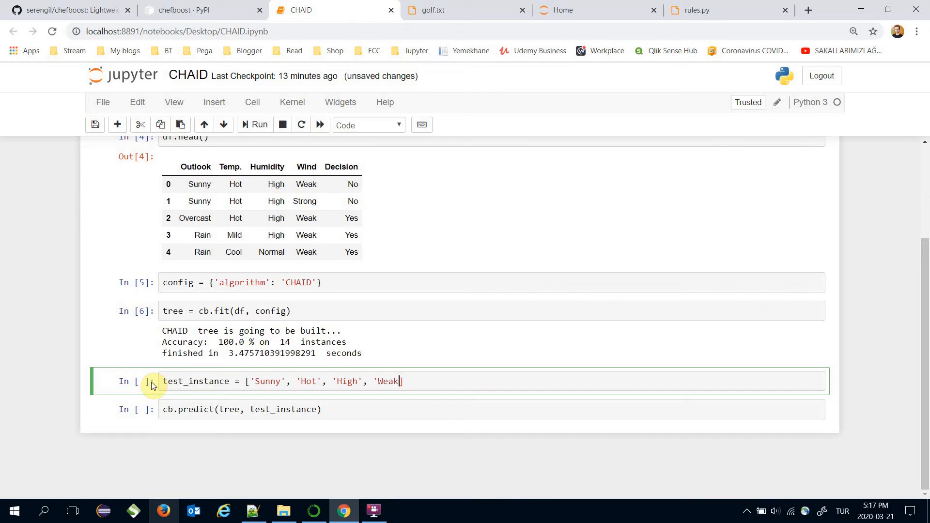
{"action": "type", "text": "'"}
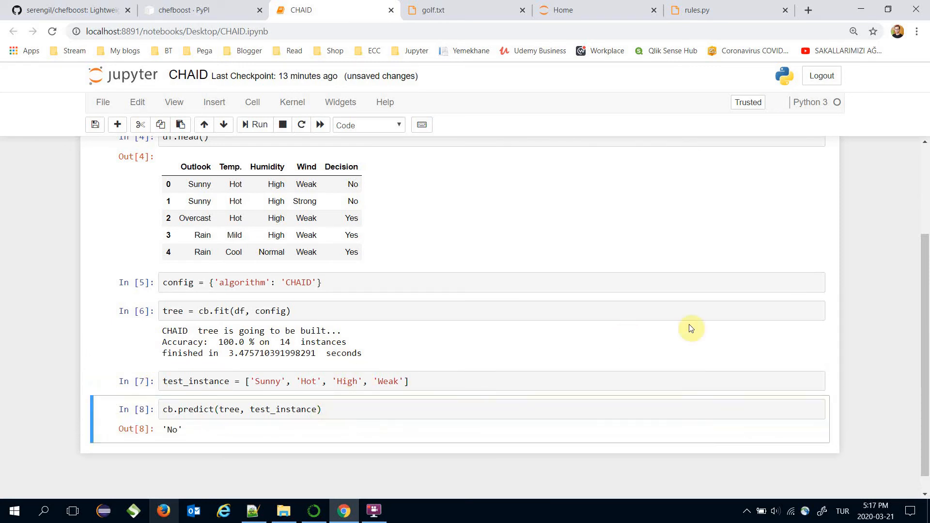
{"action": "mouse_move", "coordinate": [231, 409]}
{"action": "type", "text": "#"}
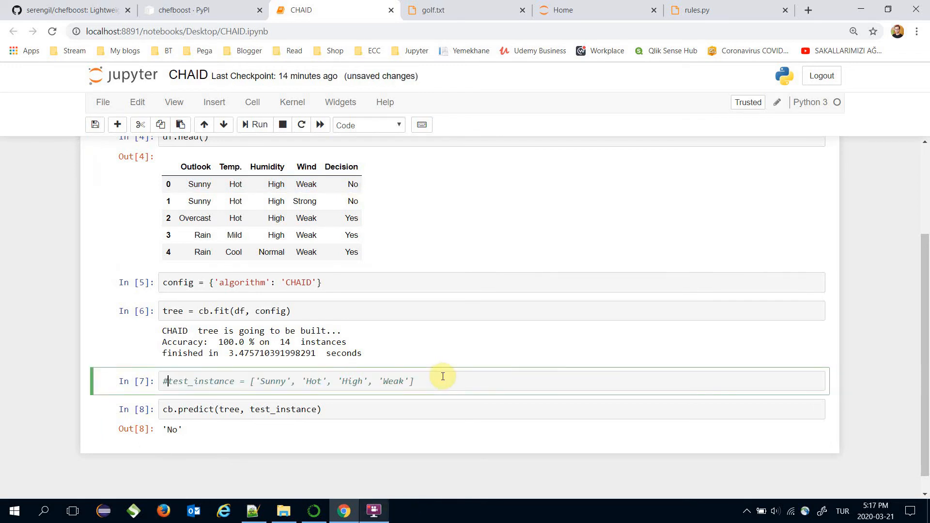
{"action": "mouse_move", "coordinate": [190, 381]}
{"action": "type", "text": "test_instance"}
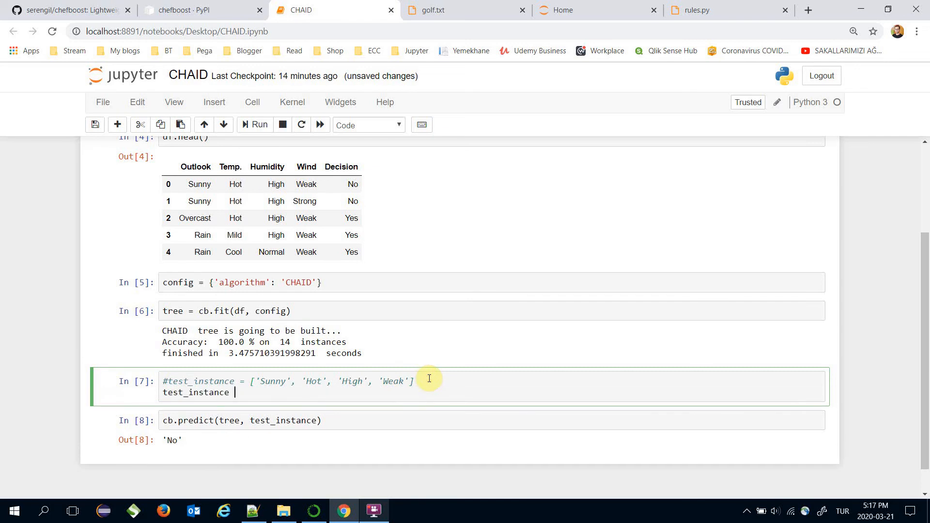
Set test_instance to df.iloc[2], the Overcast row, and rerun cb.predict to get 'Yes'
{"action": "type", "text": "= df"}
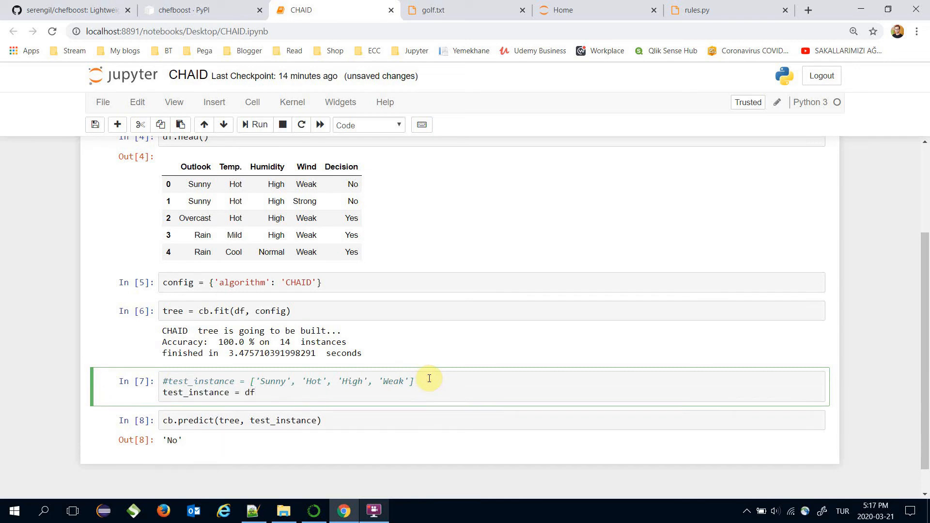
{"action": "type", "text": ".iloc[]"}
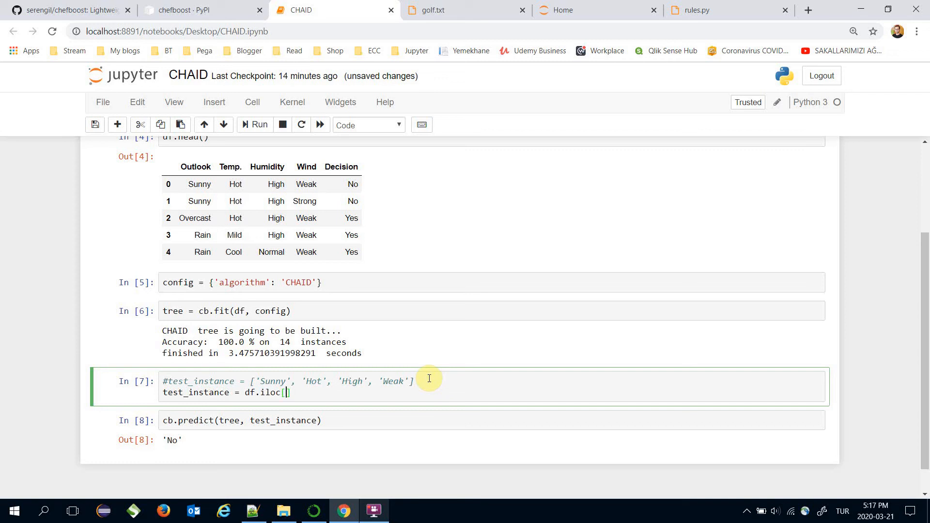
{"action": "type", "text": "1"}
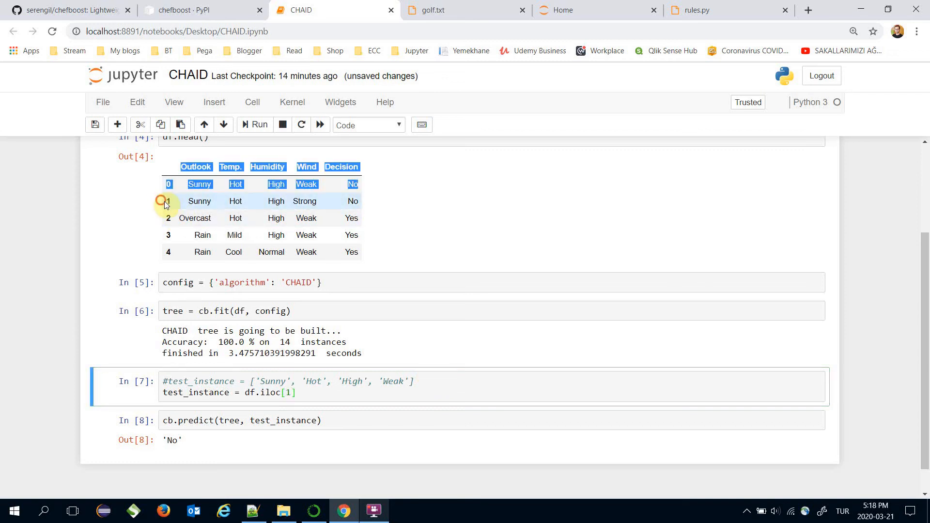
{"action": "left_click", "coordinate": [168, 201]}
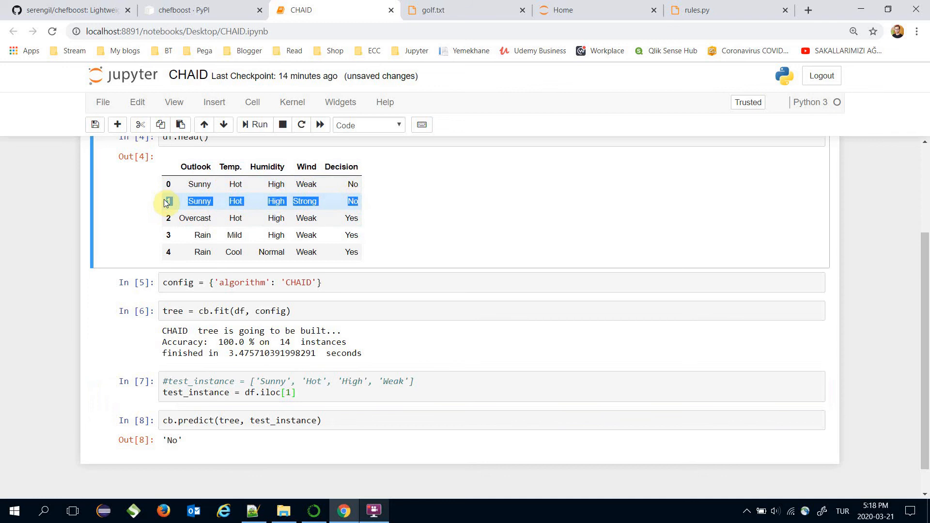
{"action": "left_click", "coordinate": [343, 382]}
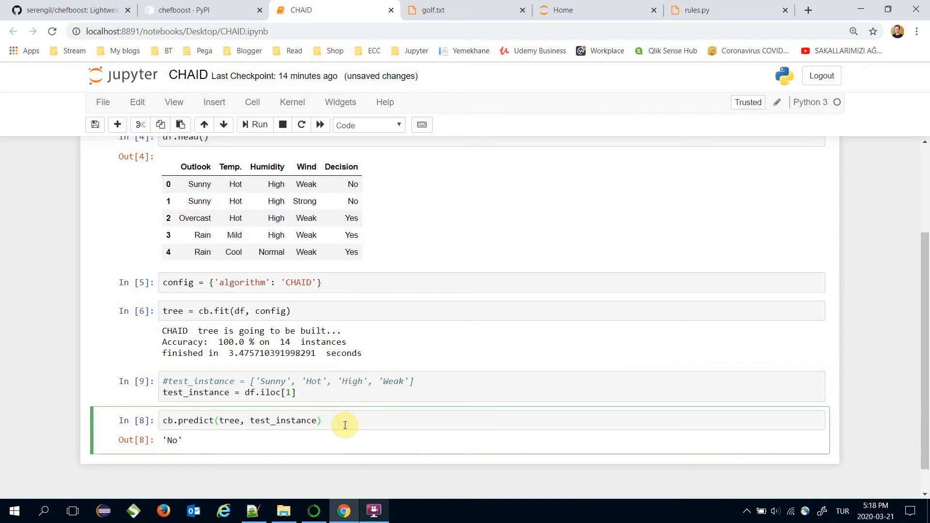
{"action": "left_click", "coordinate": [257, 124]}
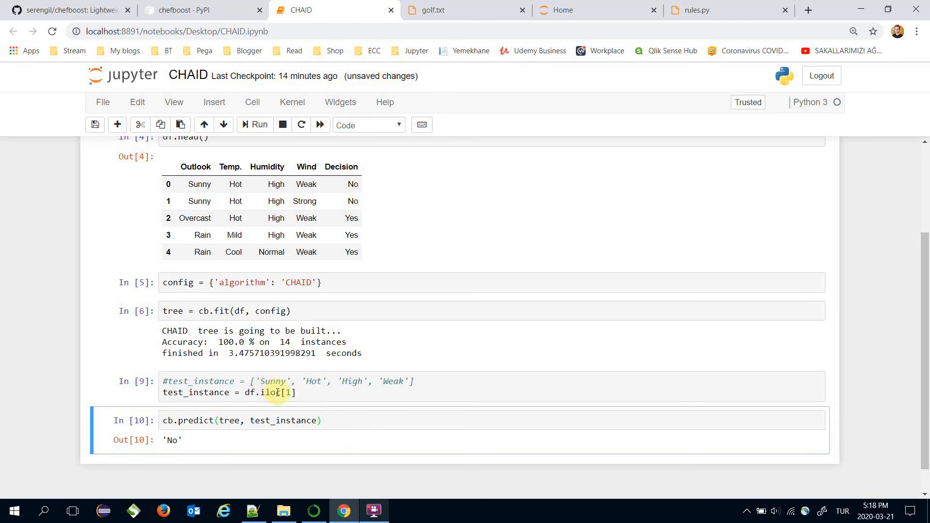
{"action": "left_click", "coordinate": [288, 391]}
{"action": "type", "text": "2"}
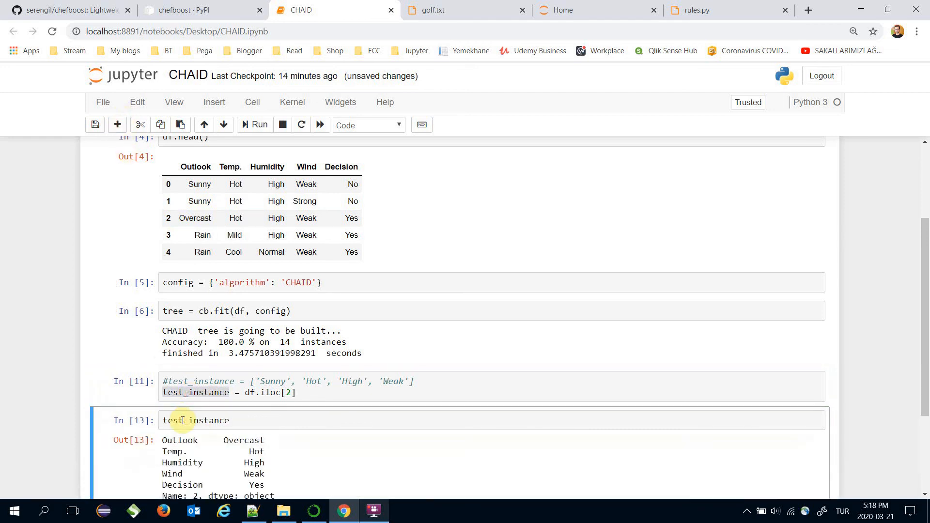
{"action": "scroll", "scroll_direction": "down", "scroll_amount": 3}
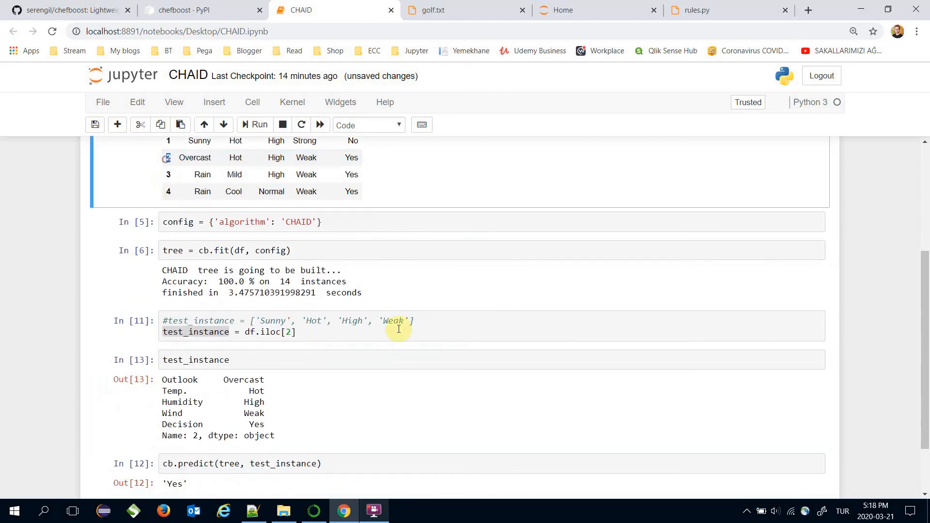